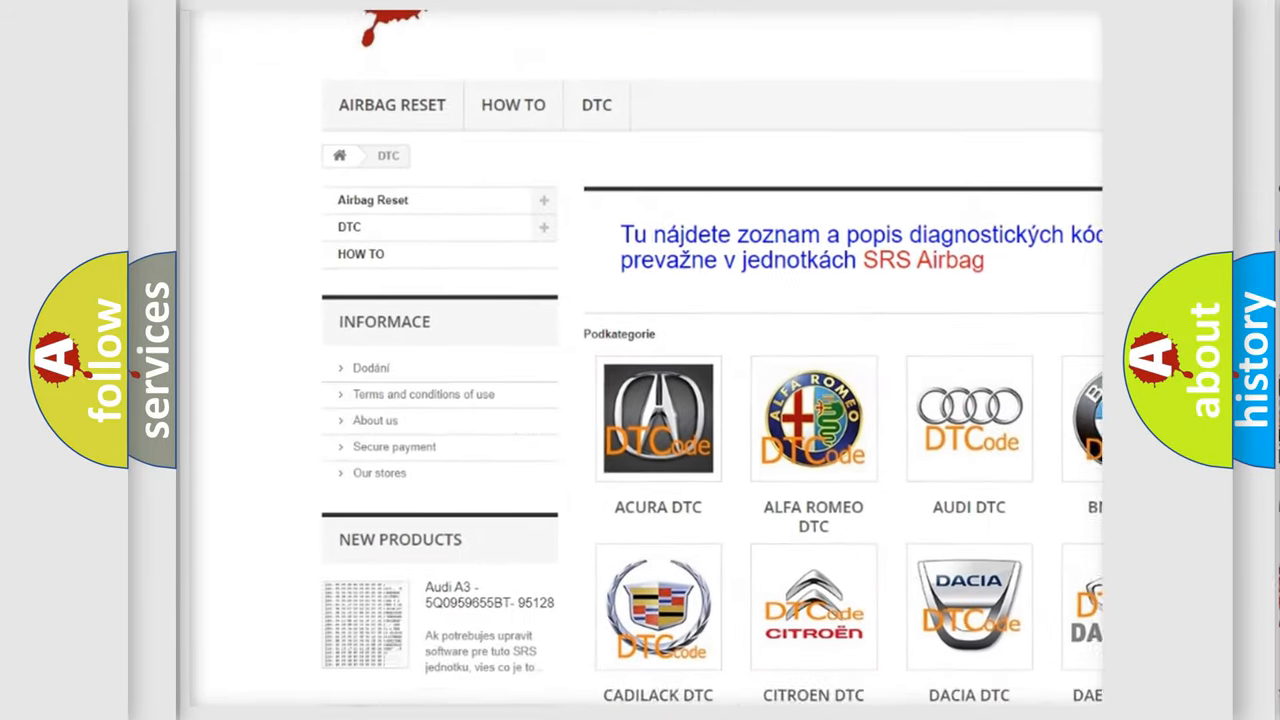
{"action": "scroll", "scroll_direction": "down", "scroll_amount": 3}
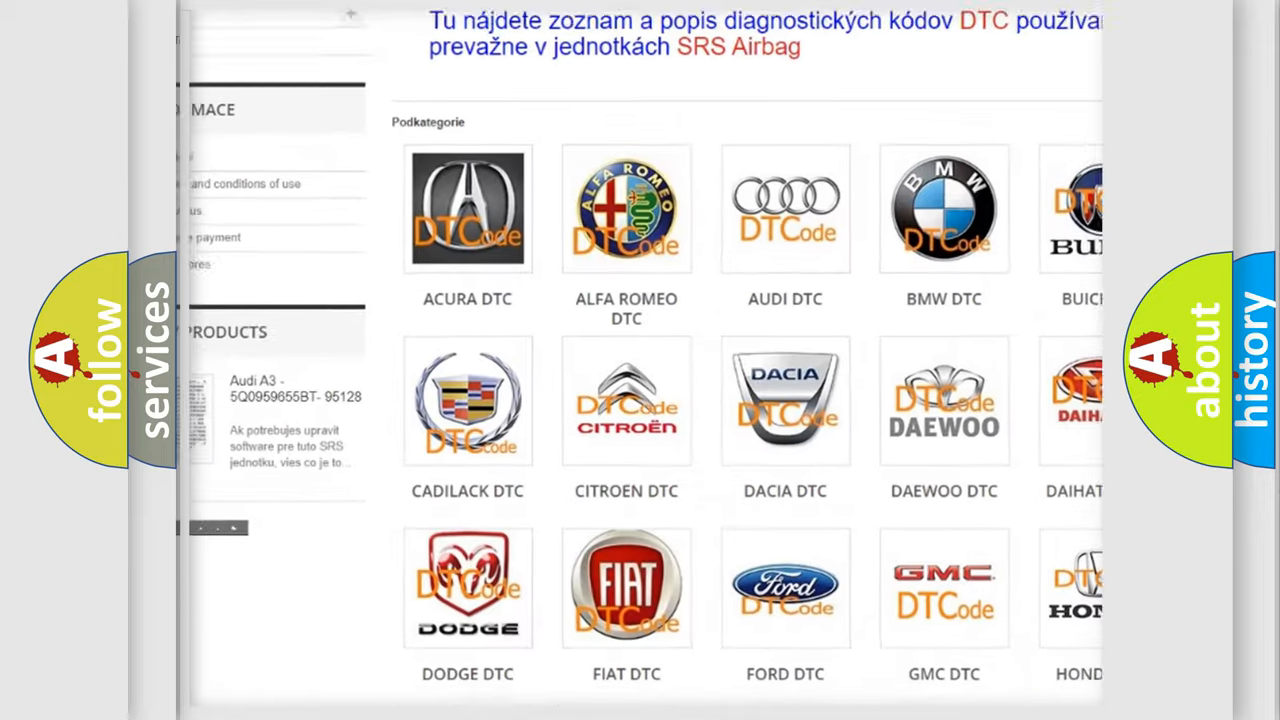
{"action": "scroll", "scroll_direction": "down", "scroll_amount": 3}
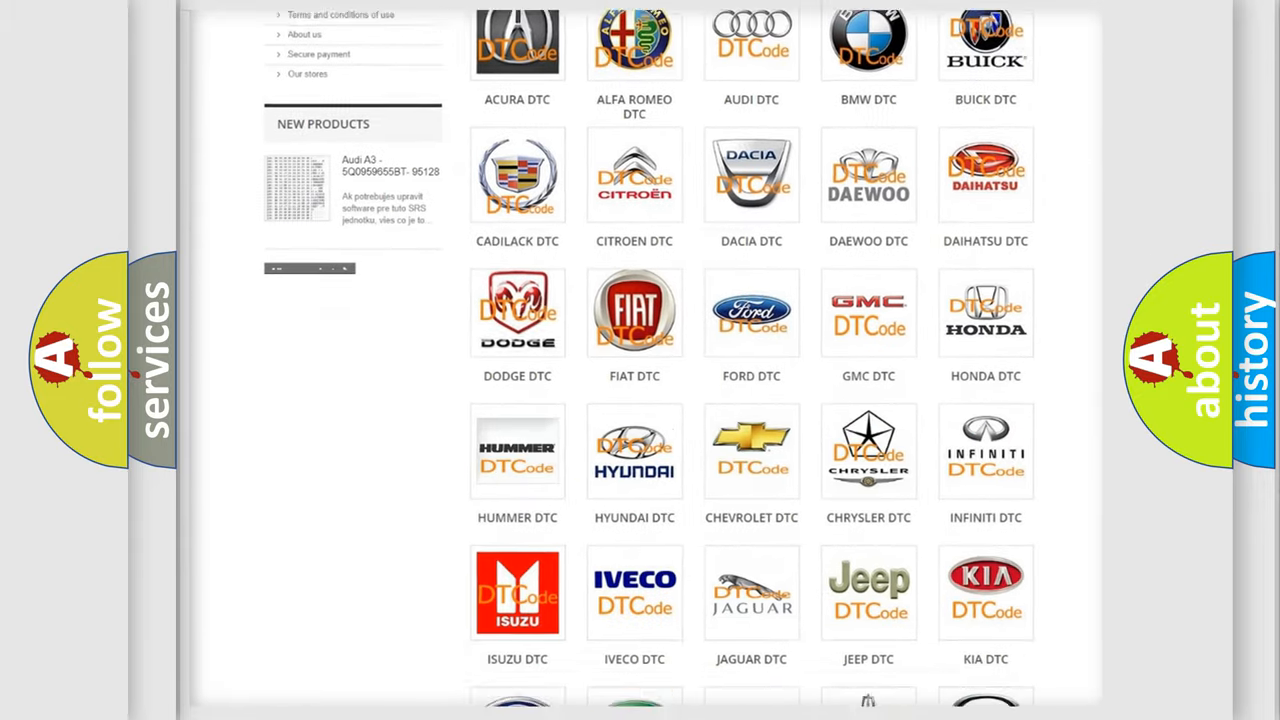
{"action": "scroll", "scroll_direction": "down", "scroll_amount": 3}
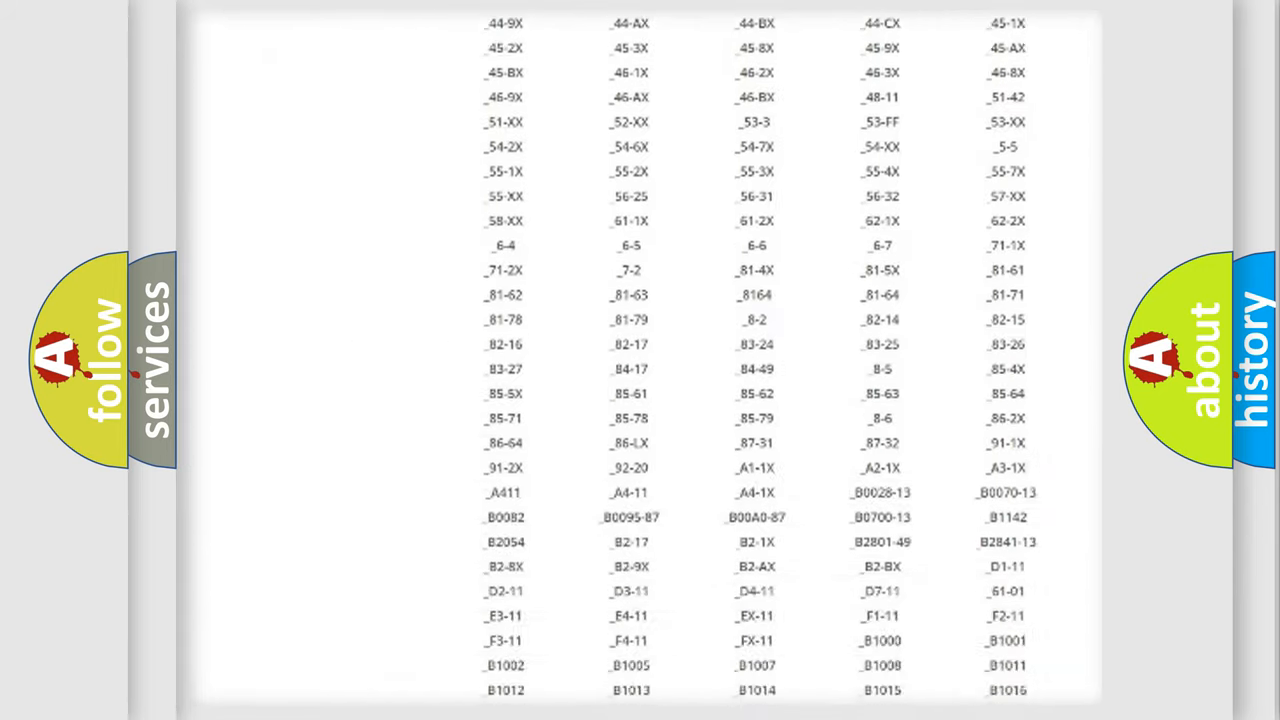
{"action": "scroll", "scroll_direction": "down", "scroll_amount": 3}
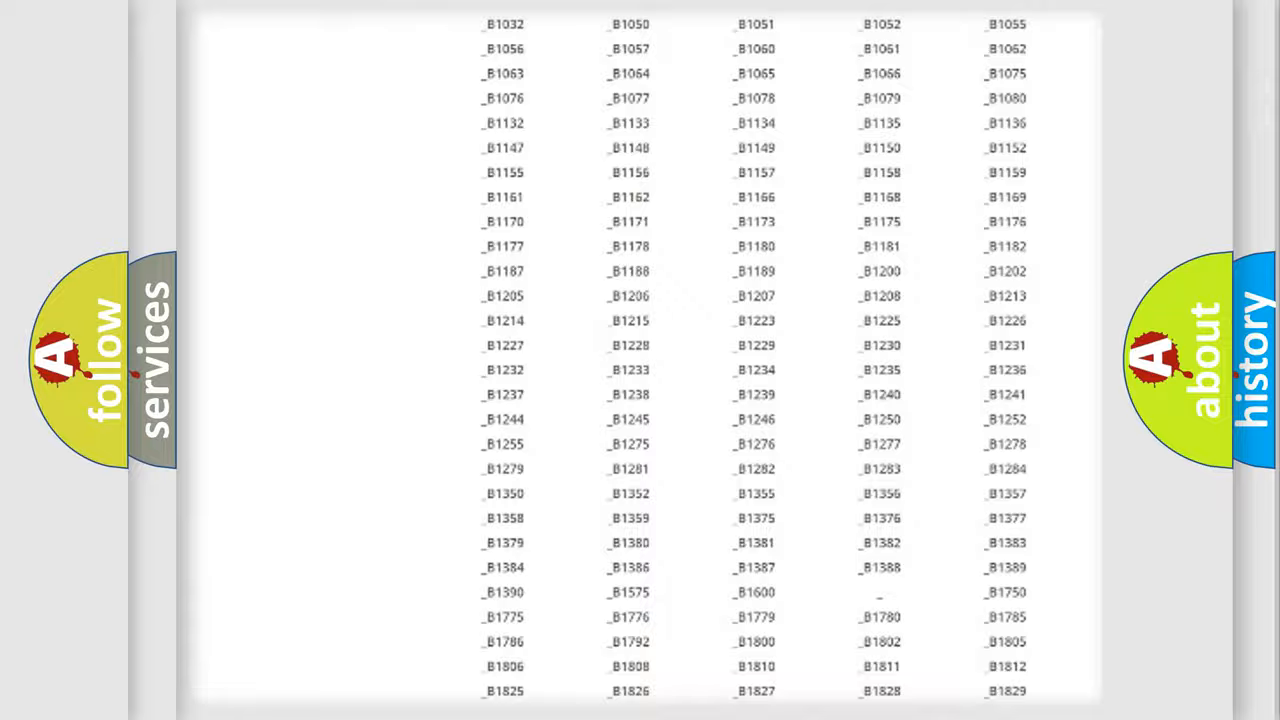